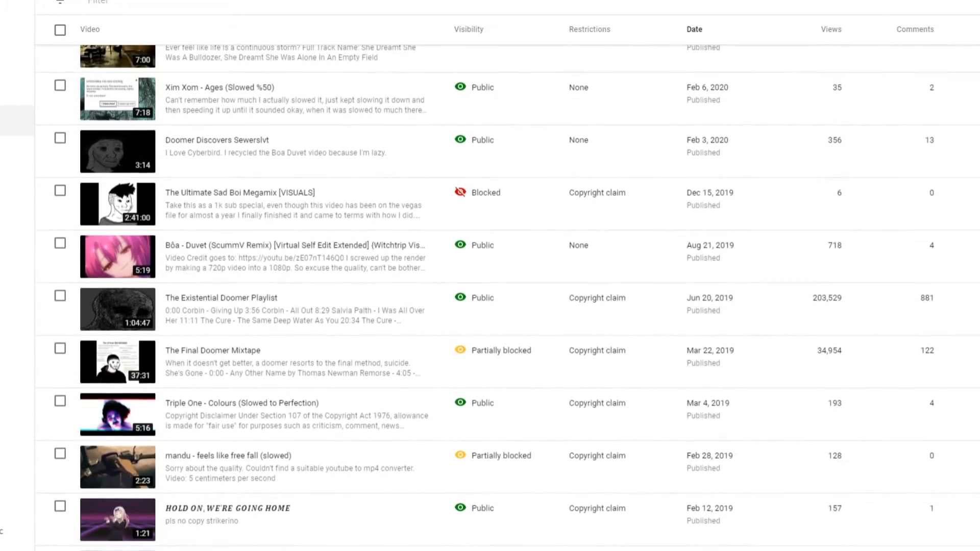
scroll("down", 3)
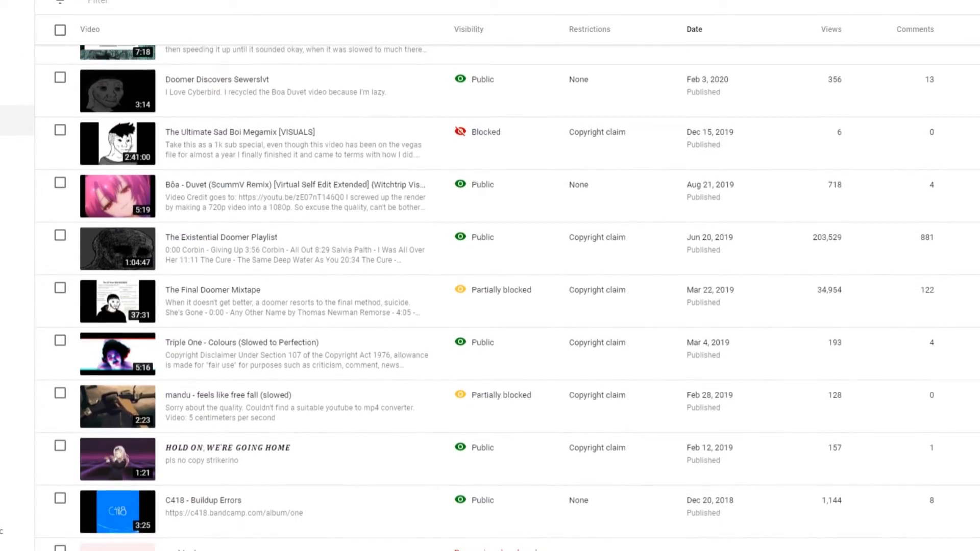
scroll("down", 3)
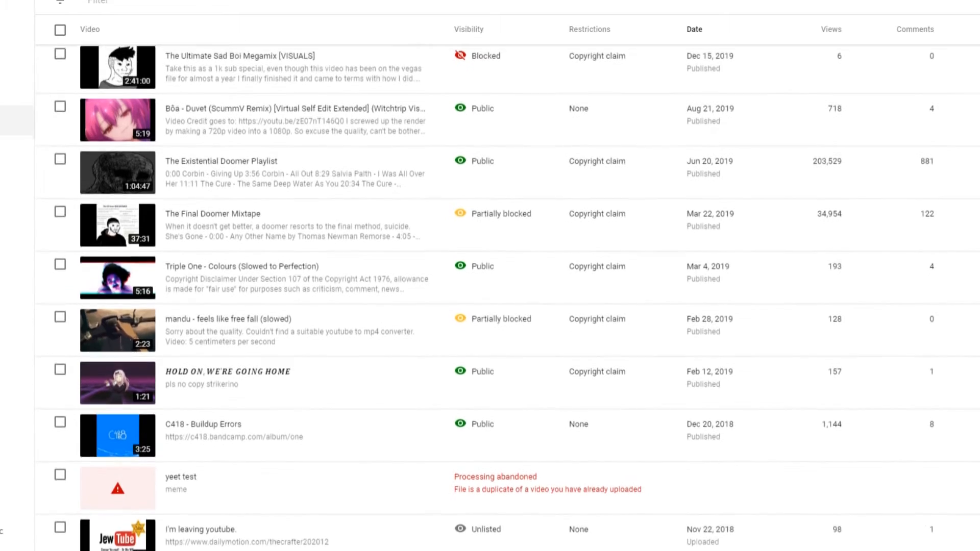
scroll("down", 3)
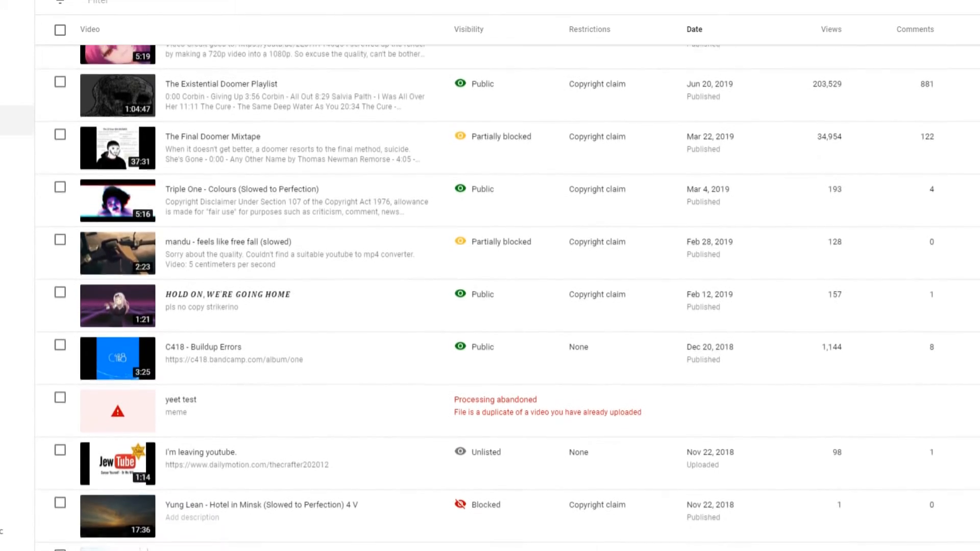
scroll("down", 3)
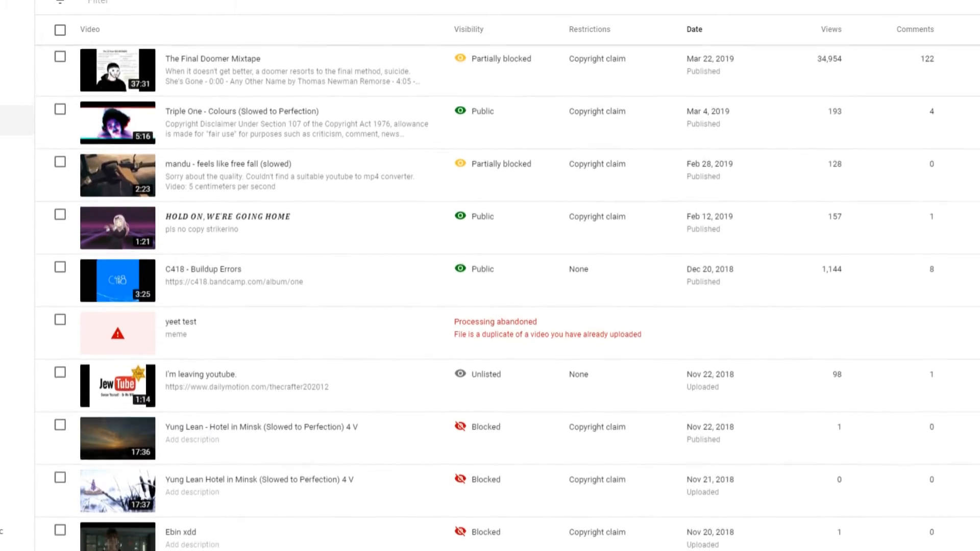
scroll("down", 3)
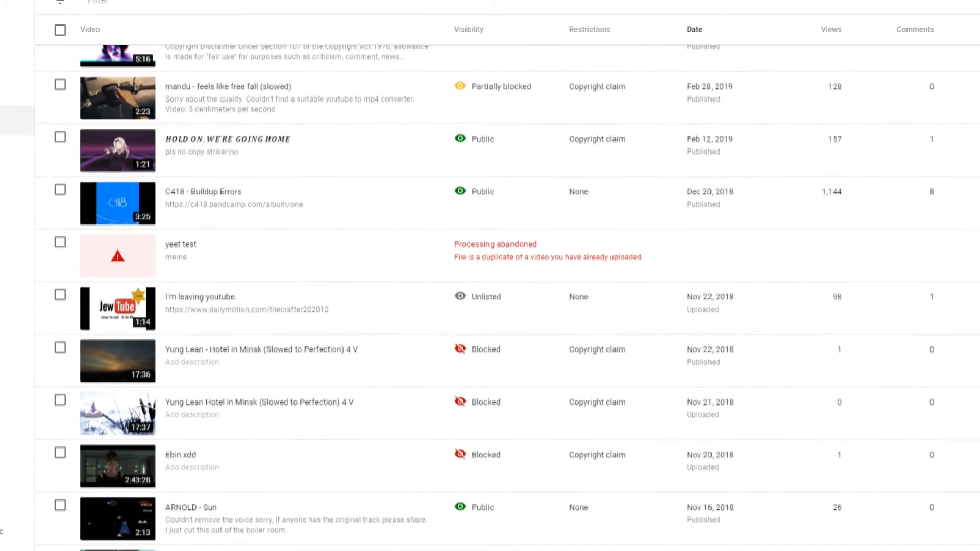
scroll("down", 3)
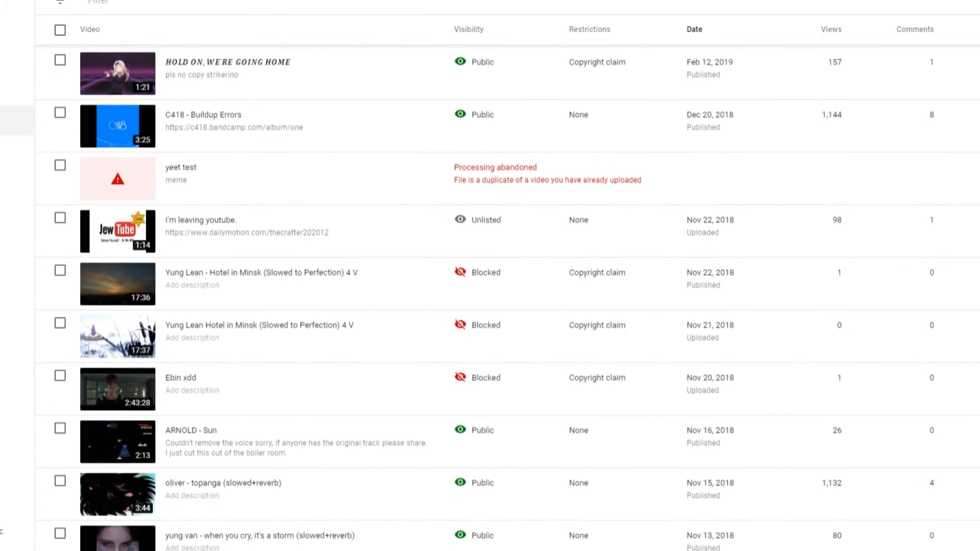
scroll("down", 3)
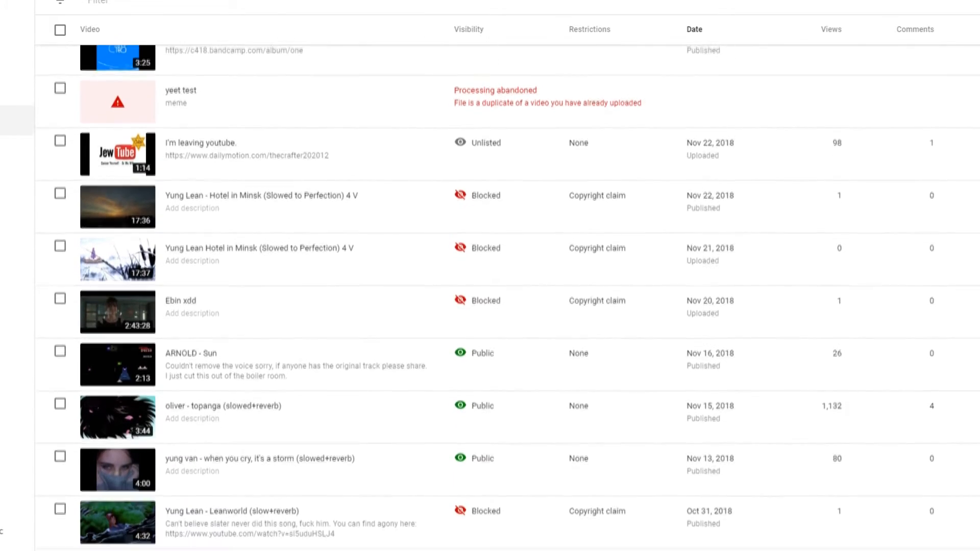
scroll("down", 3)
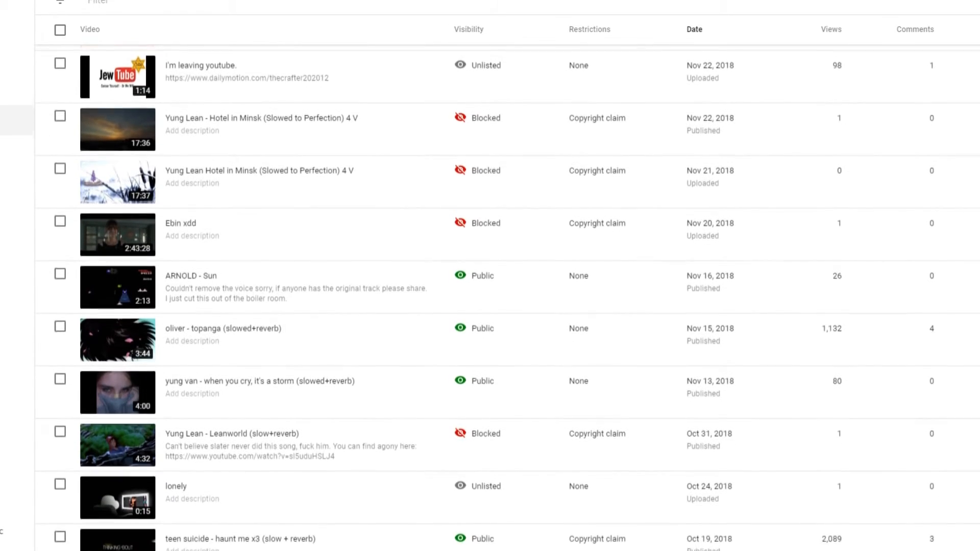
scroll("down", 3)
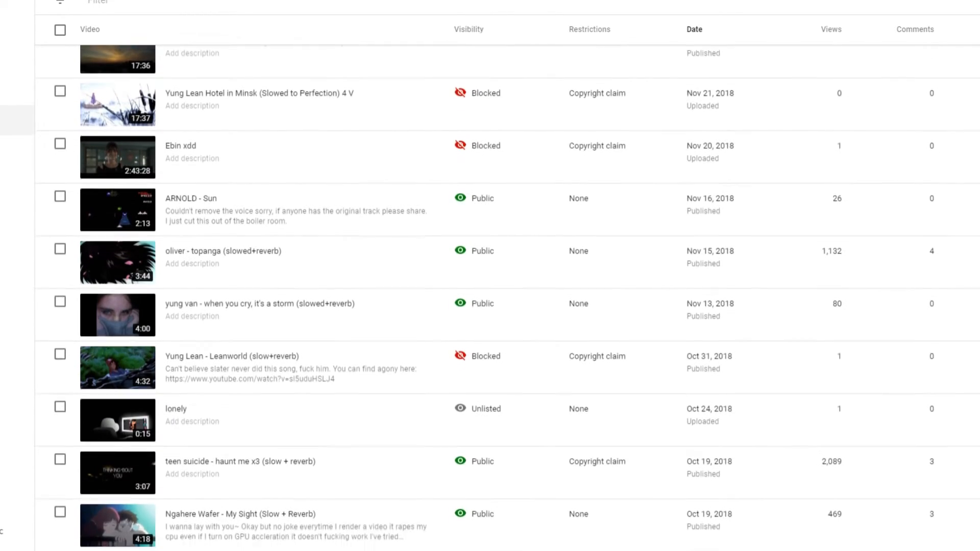
scroll("down", 3)
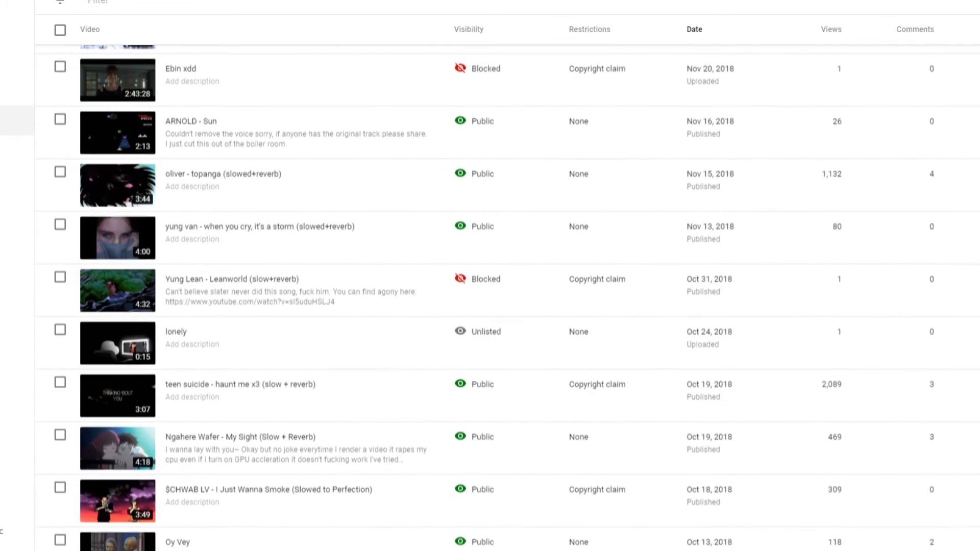
scroll("down", 3)
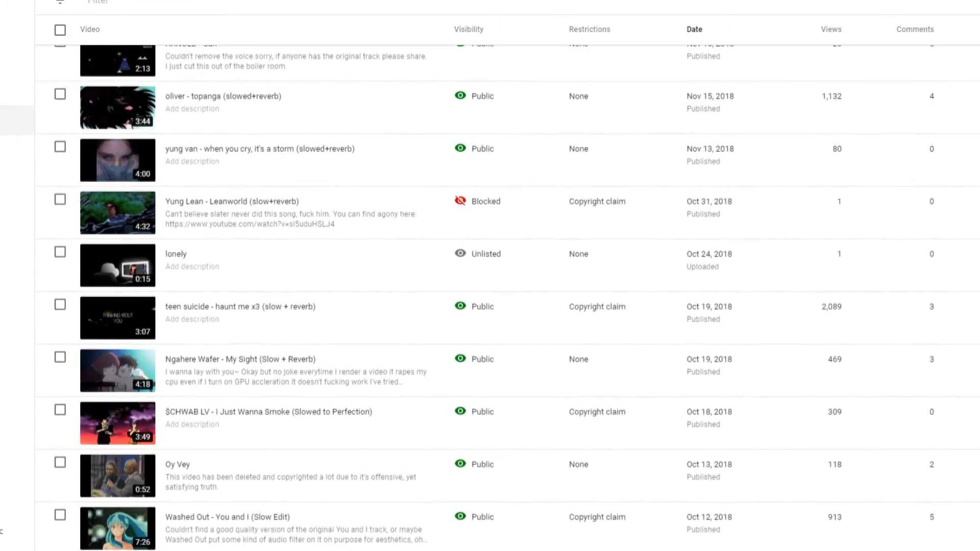
scroll("down", 3)
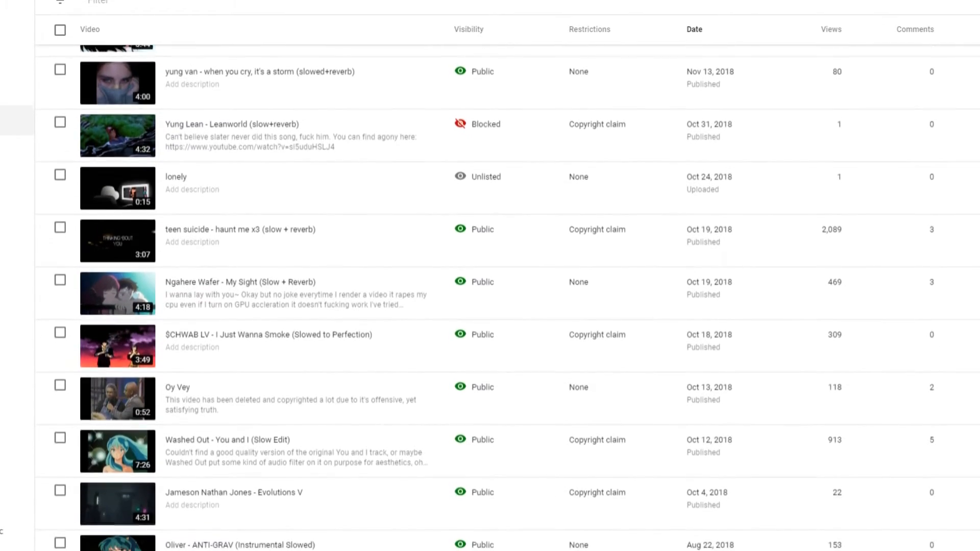
scroll("down", 3)
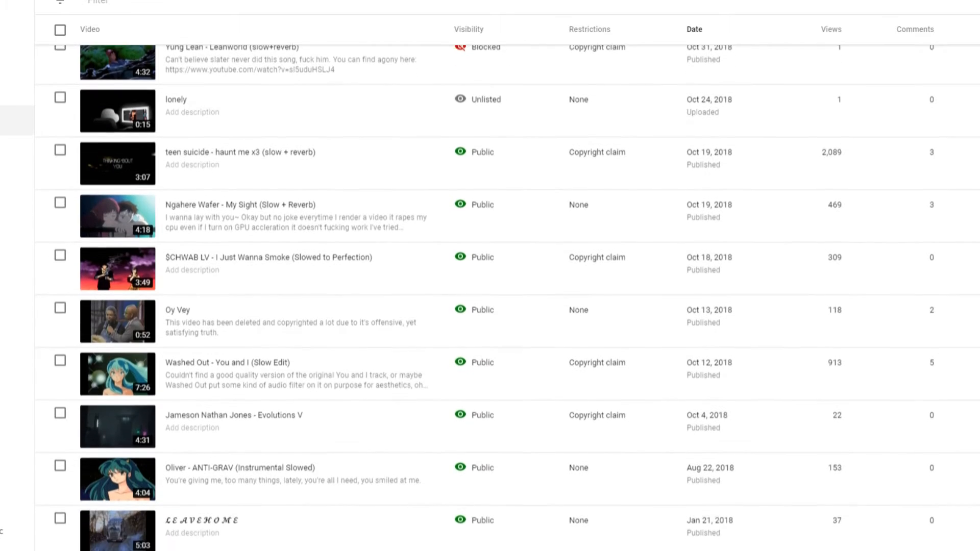
scroll("down", 3)
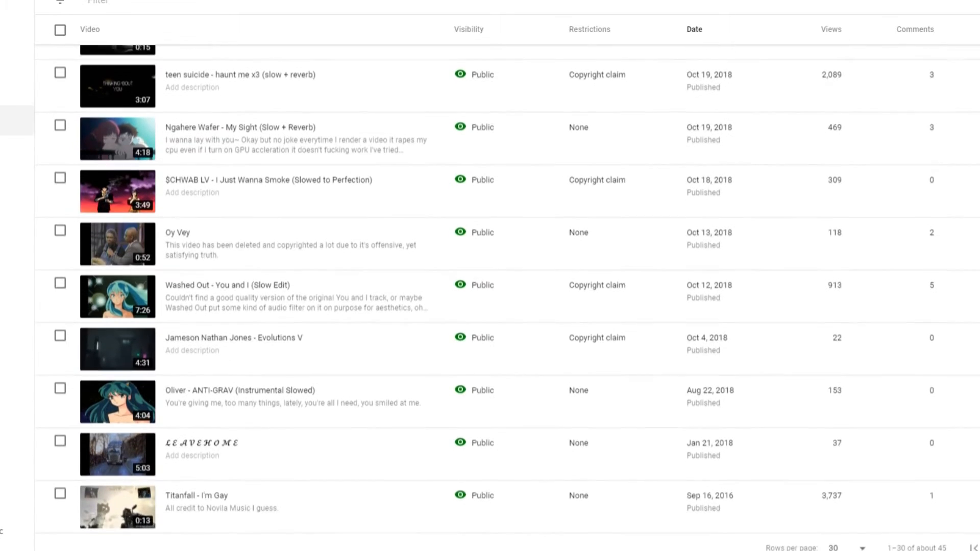
scroll("down", 3)
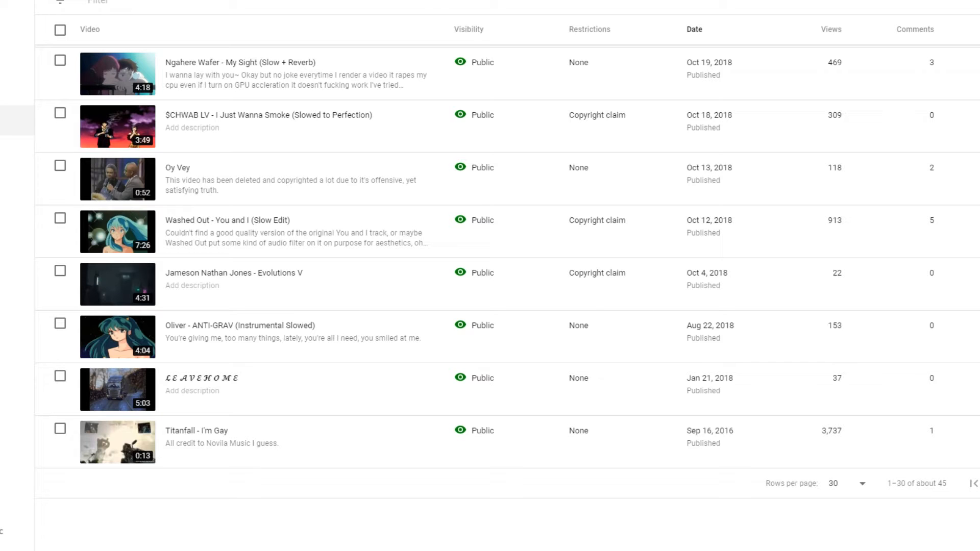
scroll("down", 3)
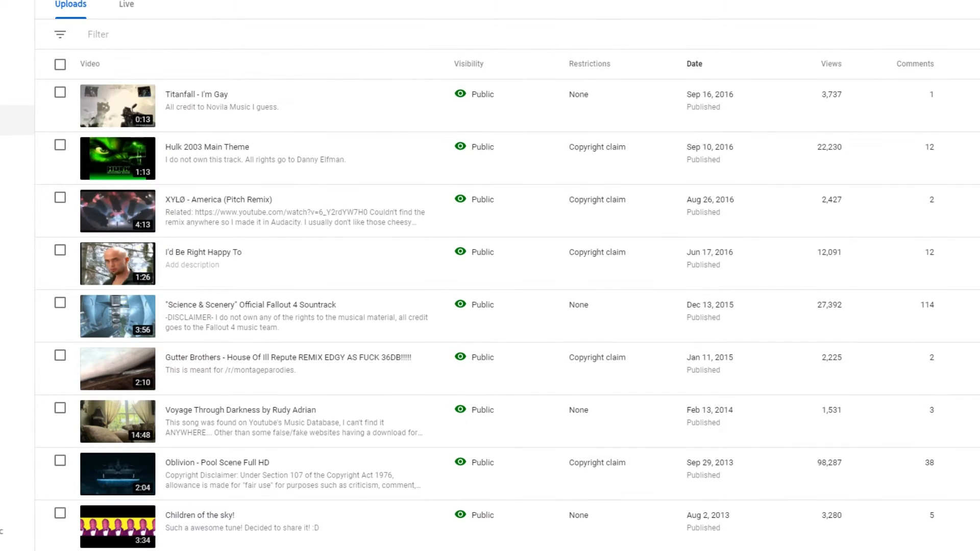
scroll("down", 3)
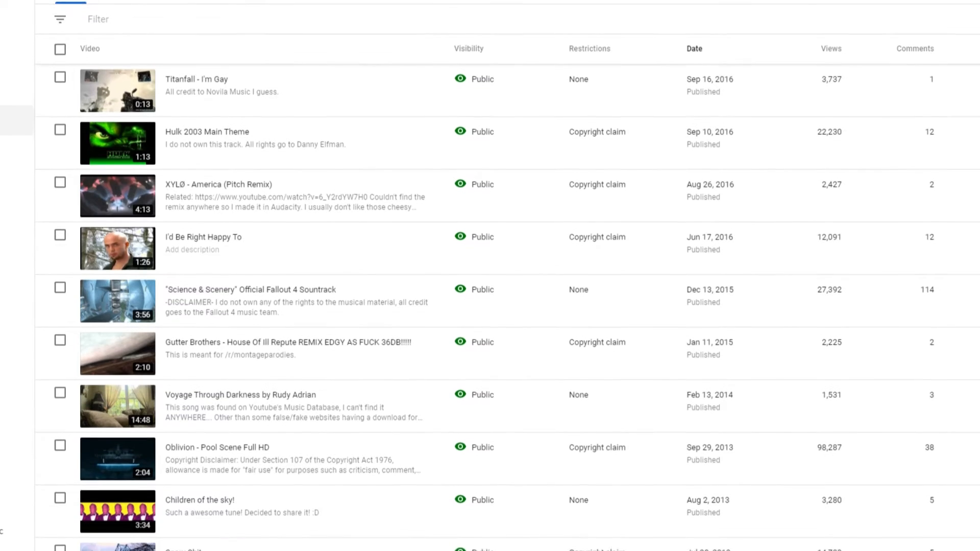
scroll("down", 3)
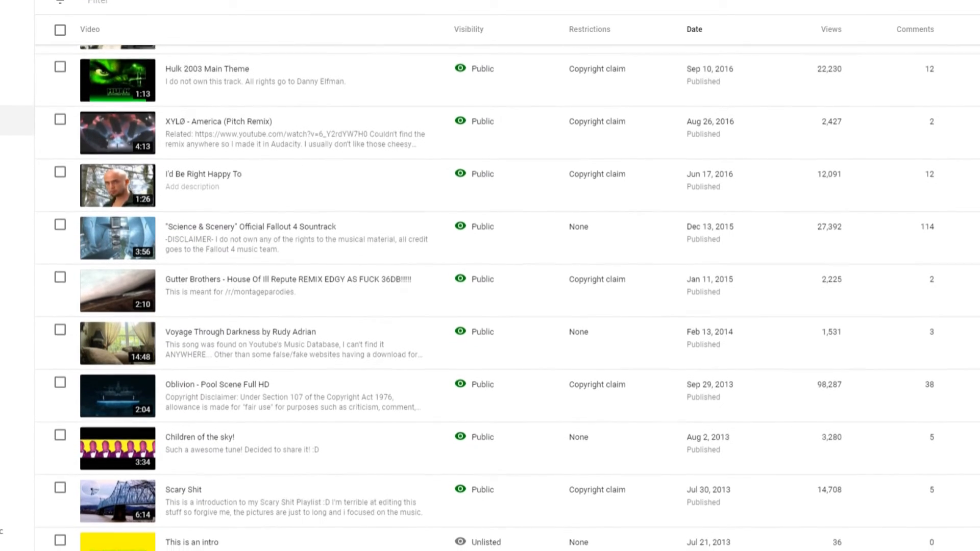
scroll("down", 3)
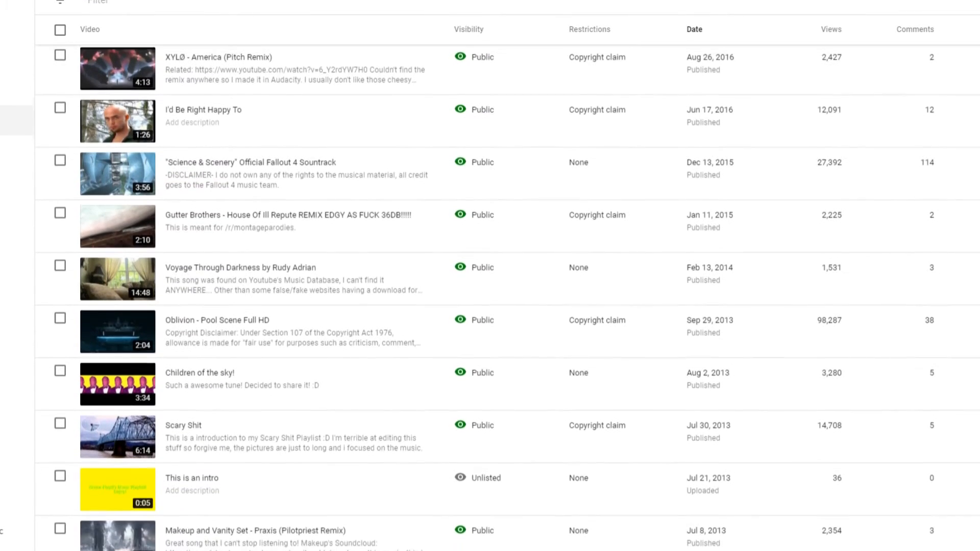
scroll("down", 3)
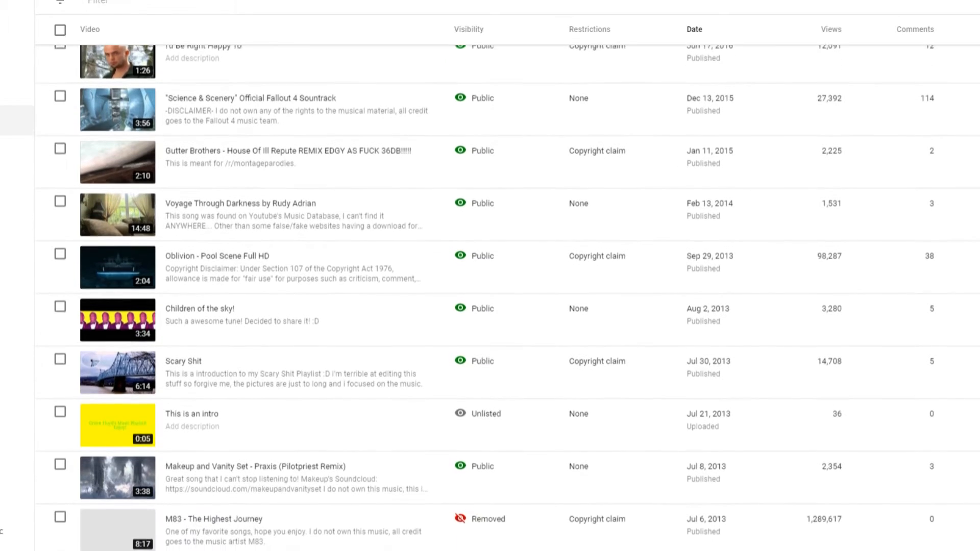
scroll("down", 3)
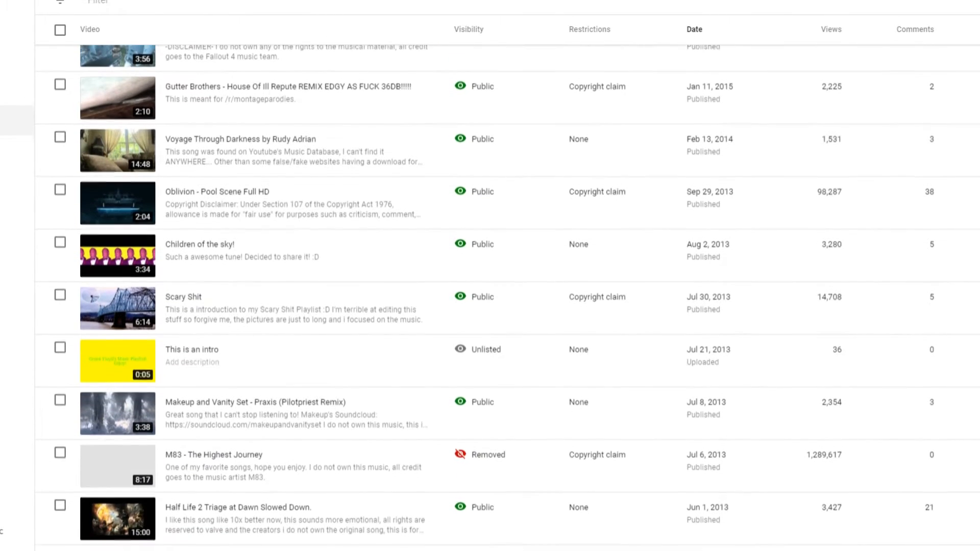
scroll("down", 3)
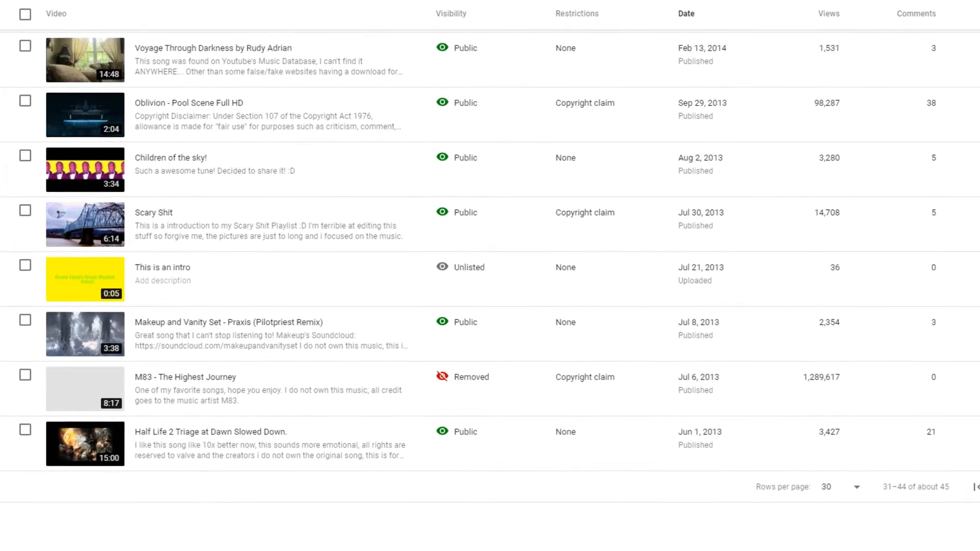
scroll("down", 3)
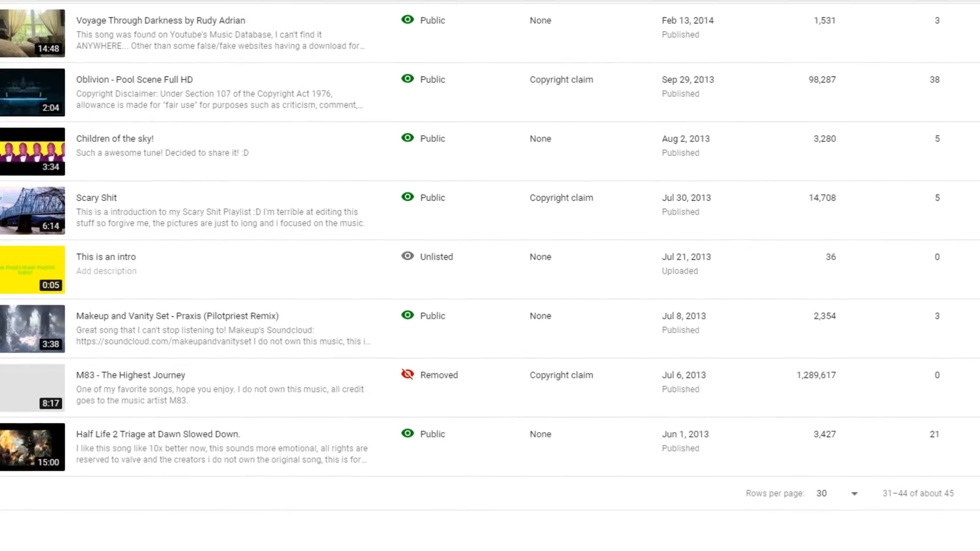
scroll("down", 3)
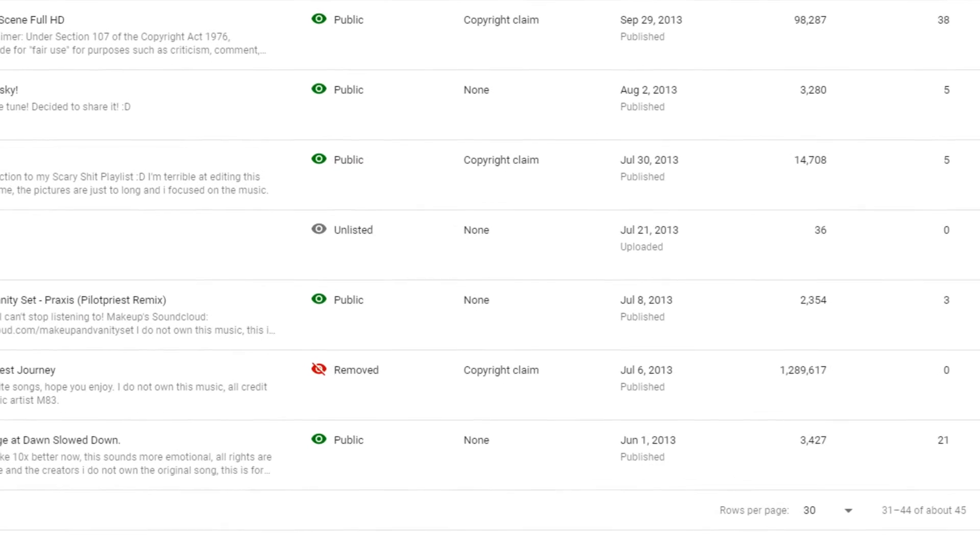
scroll("down", 3)
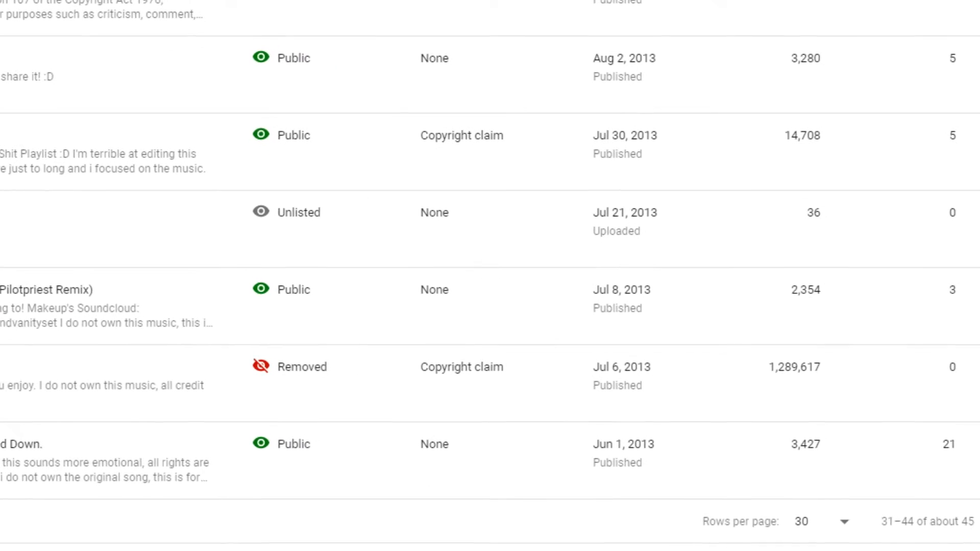
scroll("down", 3)
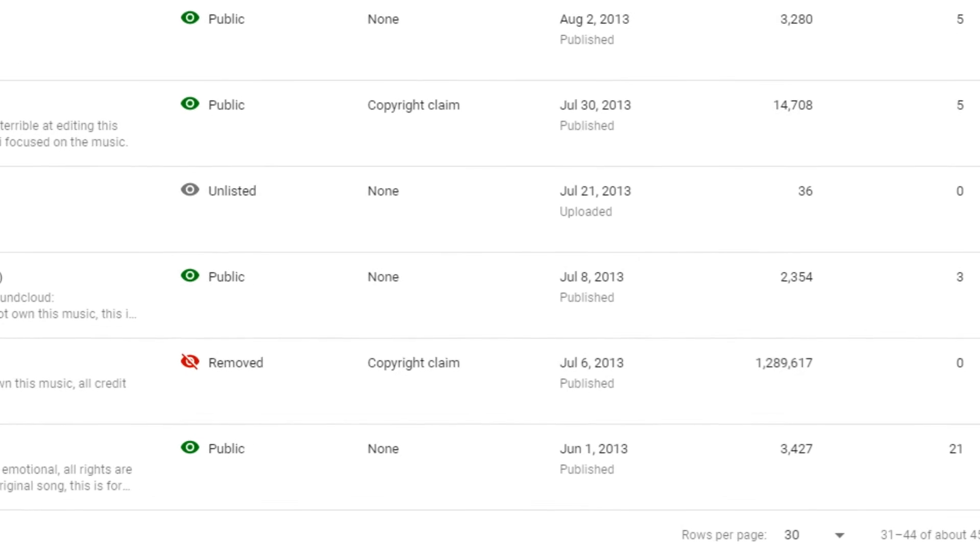
scroll("down", 3)
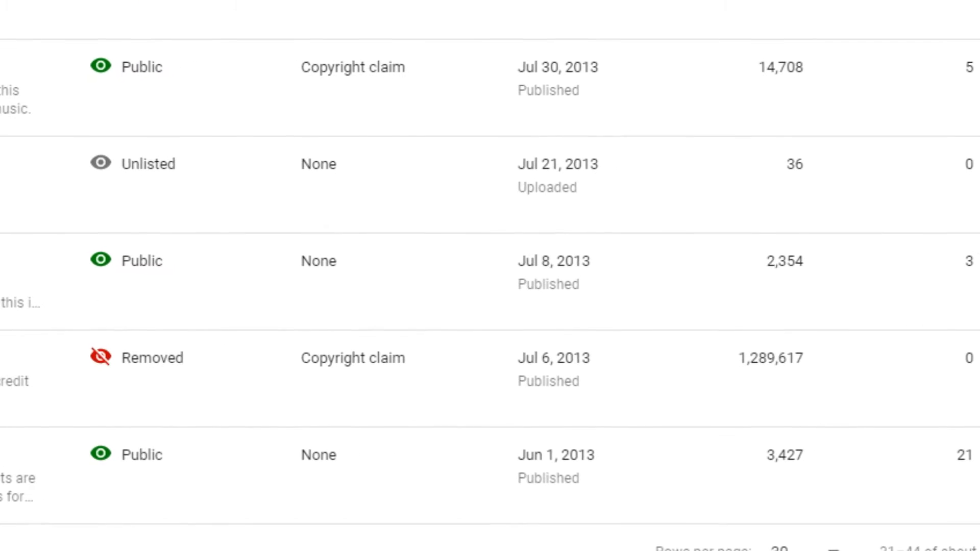